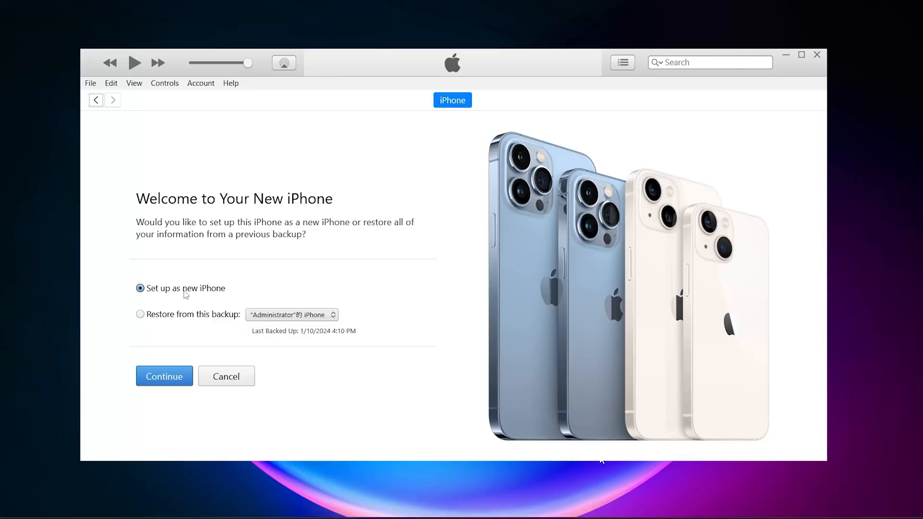
Continue with 'Set up as new iPhone' and start a backup to this computer
click(164, 376)
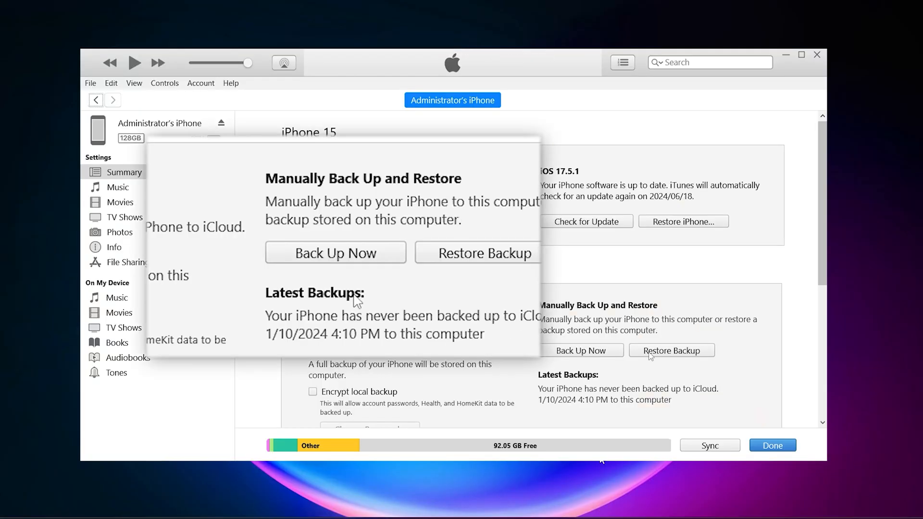
click(335, 253)
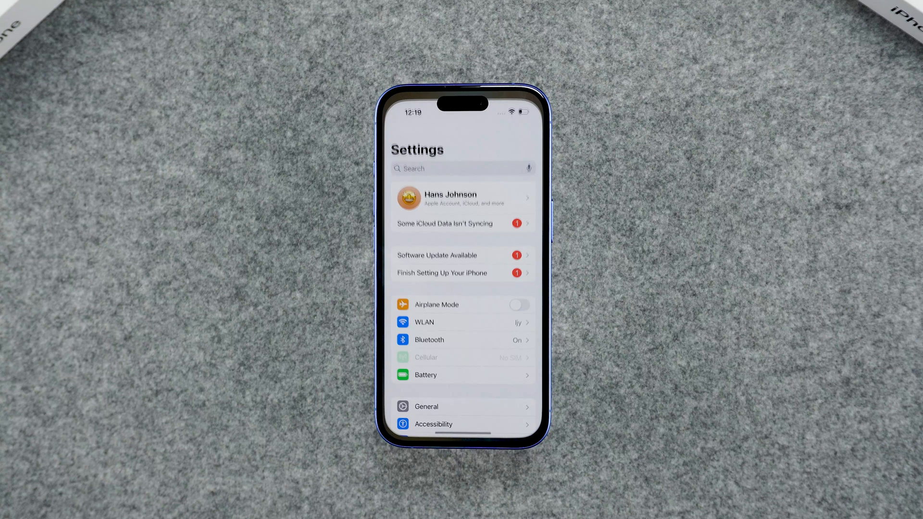
Reach General > Software Update with Beta Updates off and iOS 18.1 ready to install
click(426, 407)
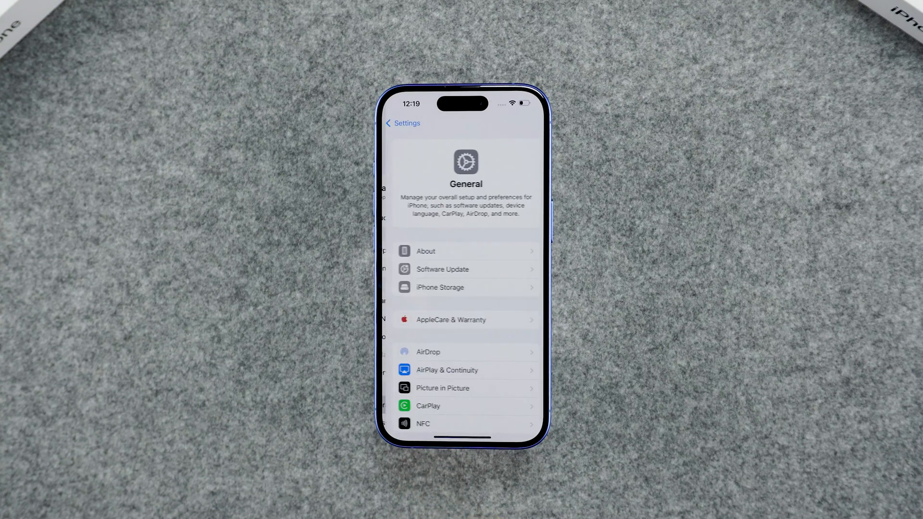
click(443, 269)
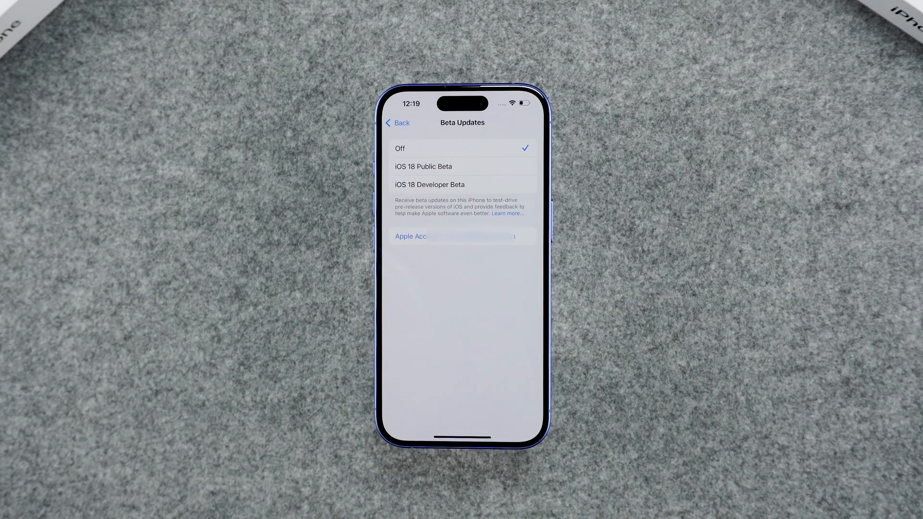
click(397, 123)
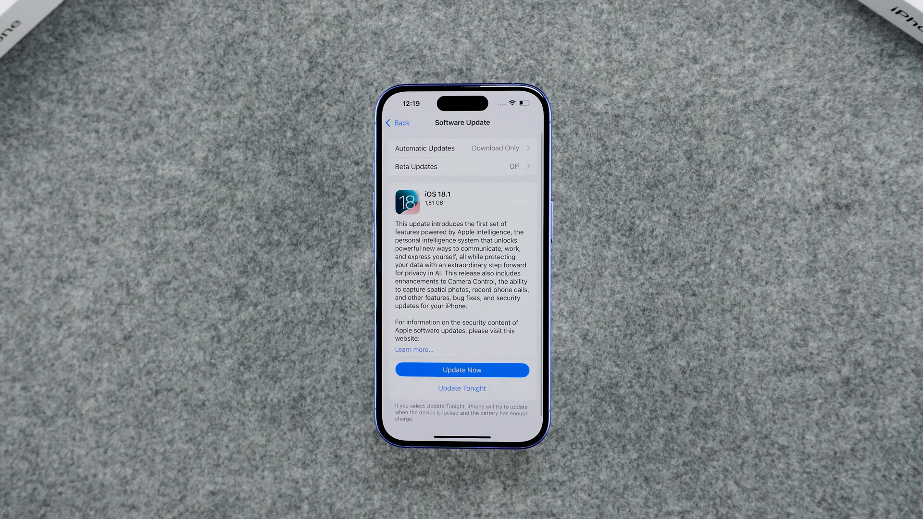